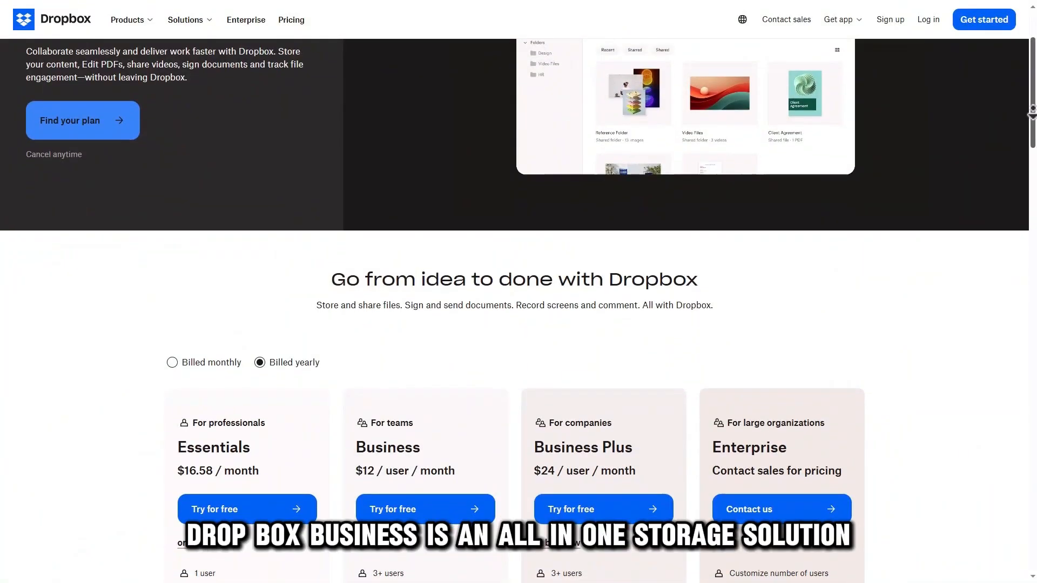
Select the 'new folder' team folder and delete it, confirming the removal.
scroll(down, 3)
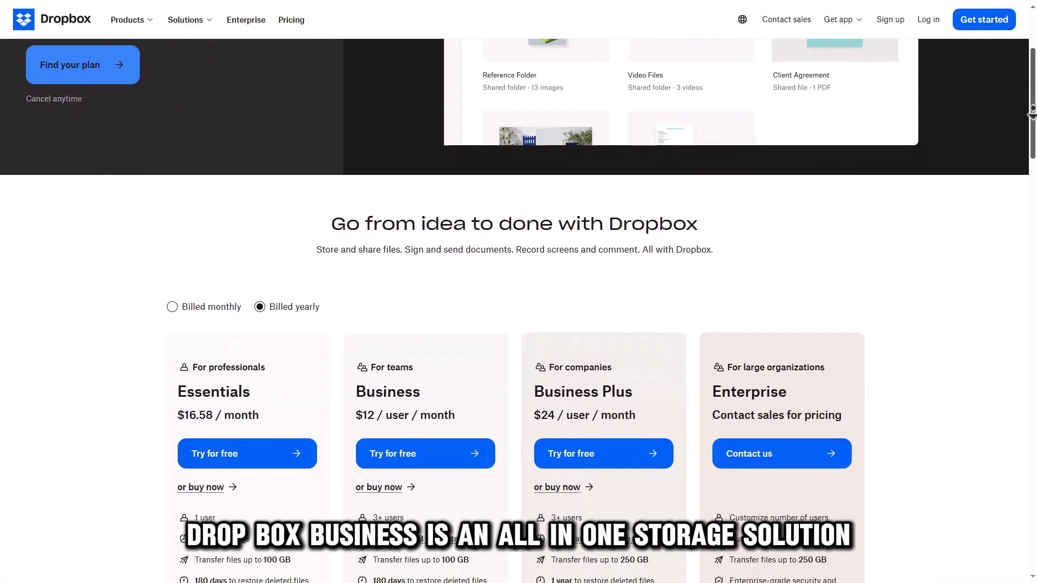
scroll(down, 3)
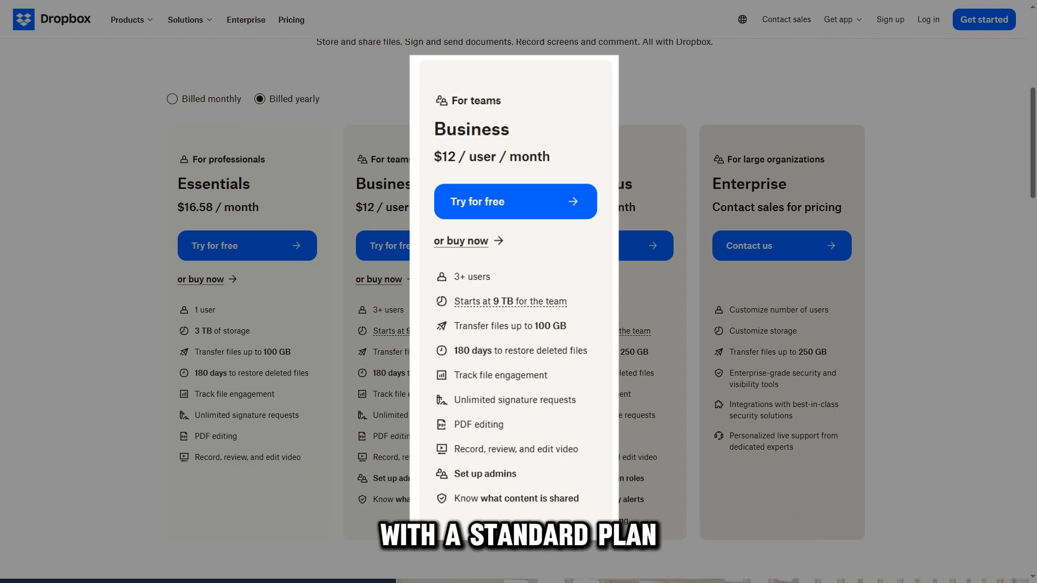
click(516, 201)
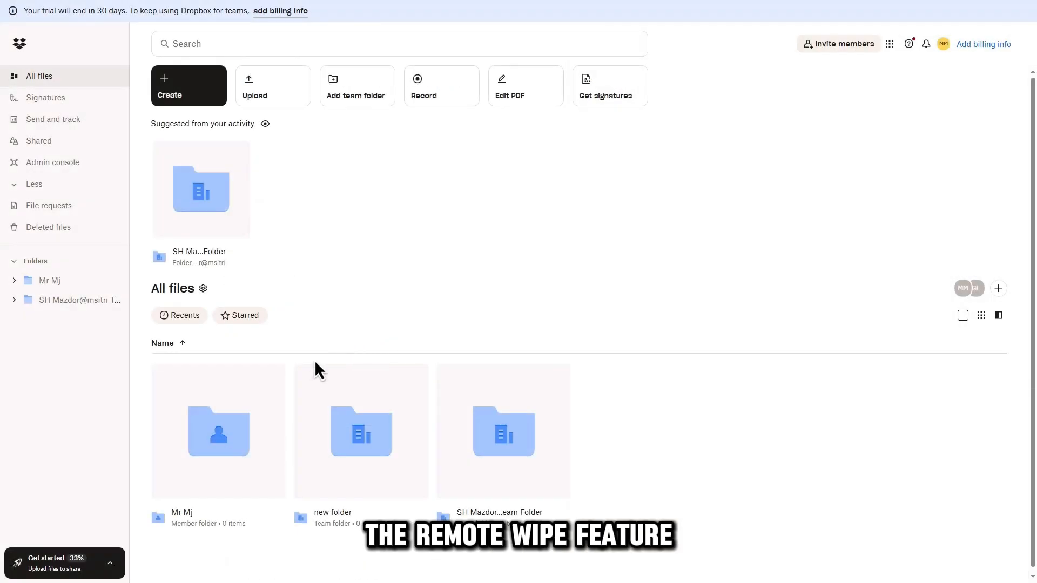
click(308, 378)
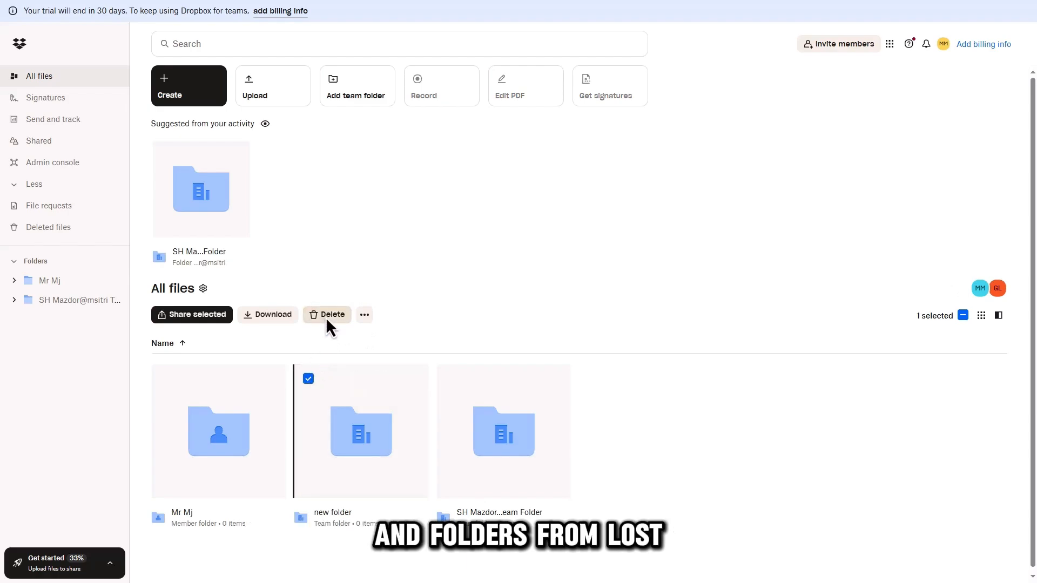
click(327, 315)
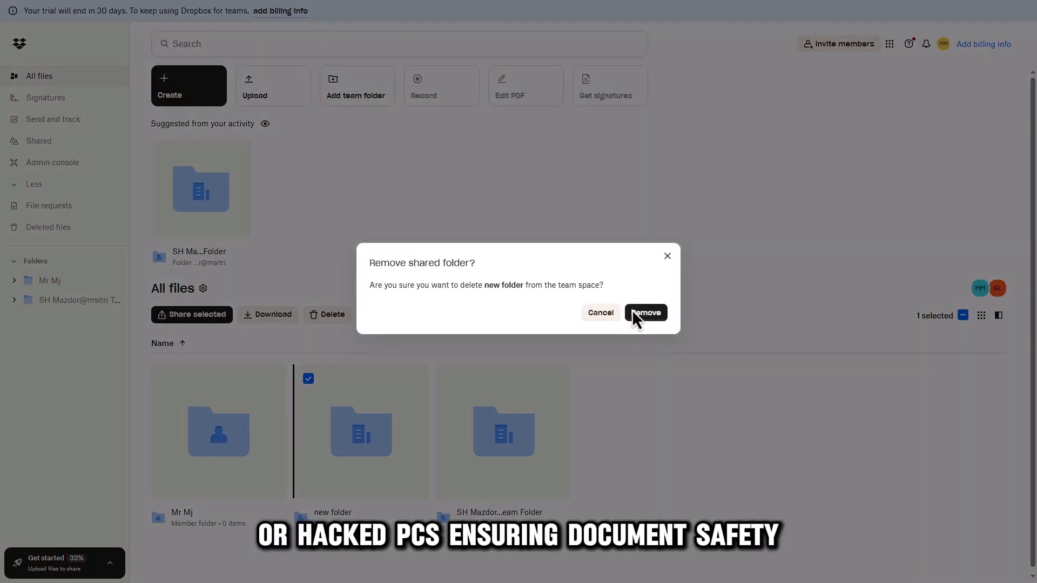
click(645, 312)
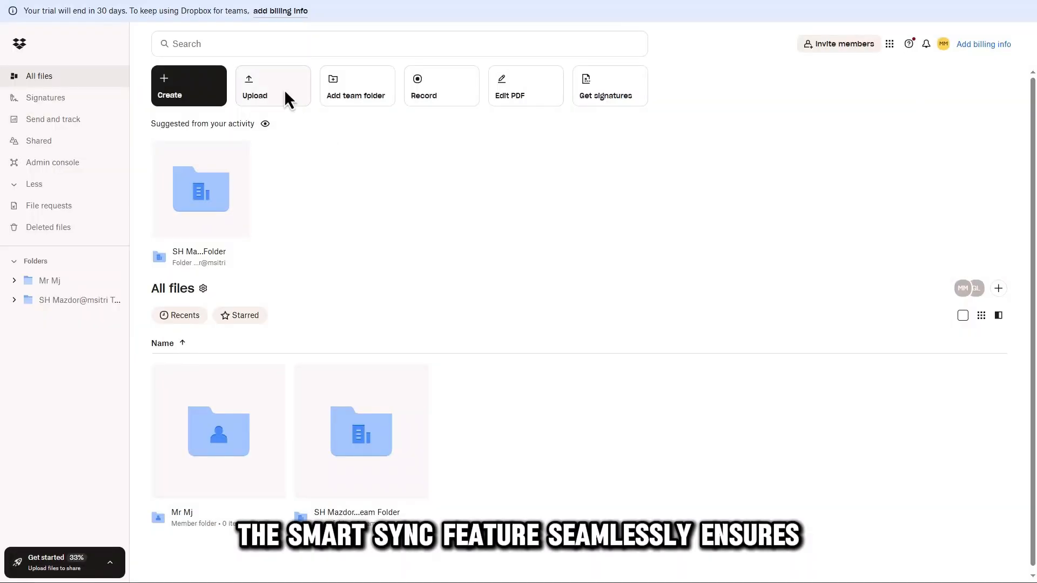
Show the Upload menu offering File or Folder on the All files page.
click(272, 86)
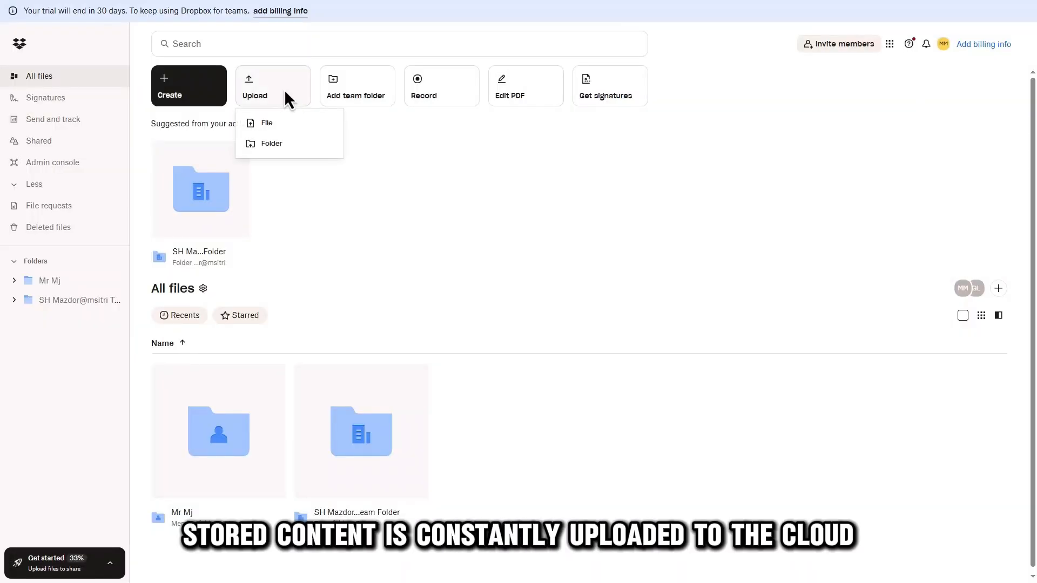
mouse_move(267, 123)
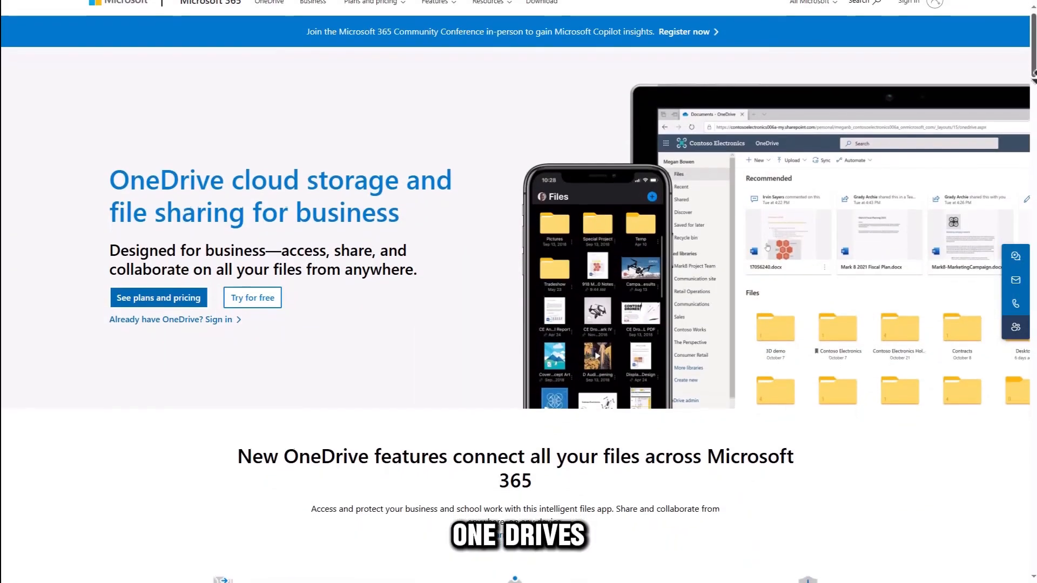
scroll(down, 3)
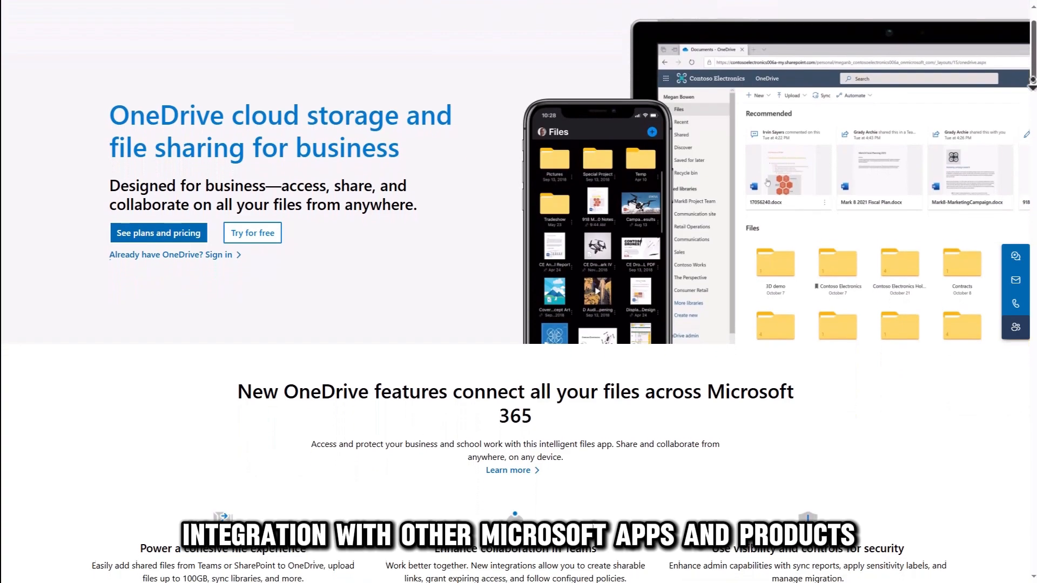
scroll(down, 3)
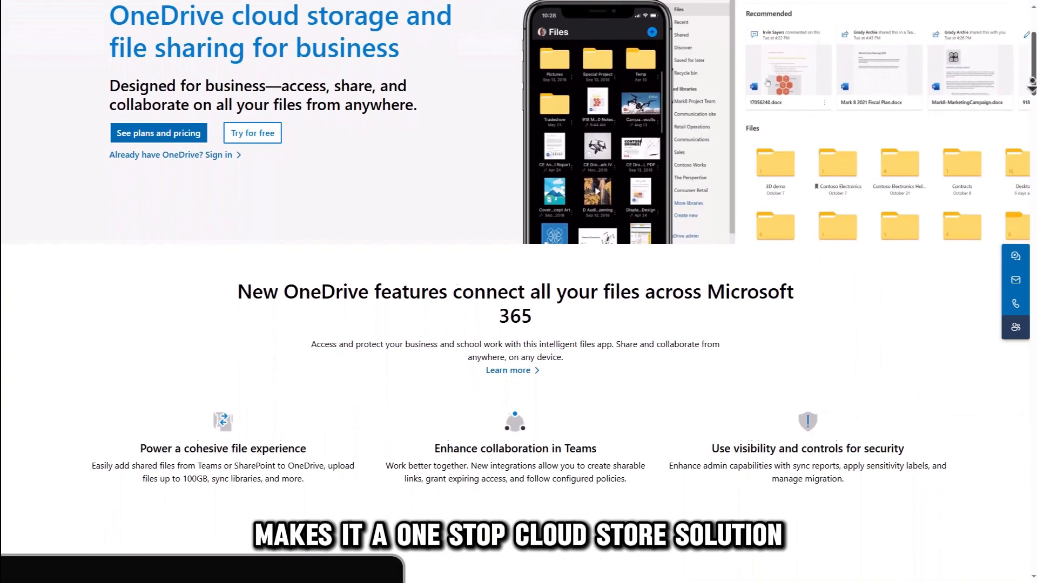
scroll(down, 3)
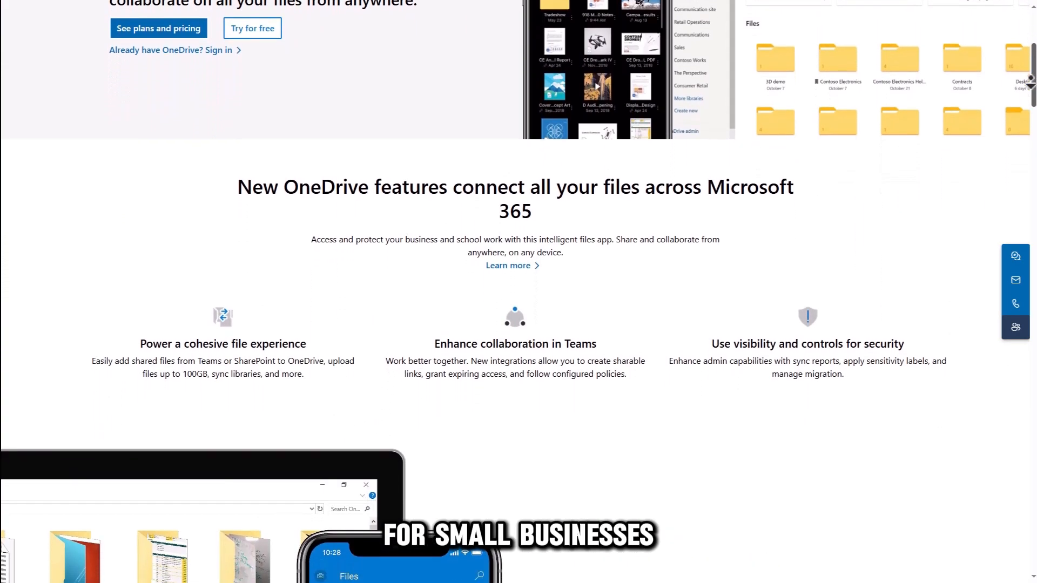
click(157, 28)
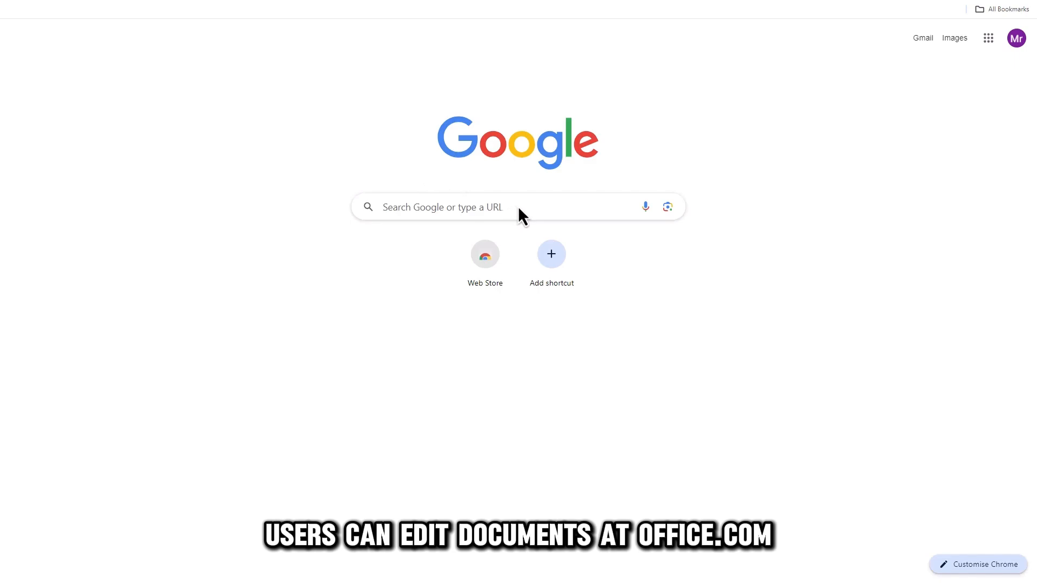
text(Offie.com)
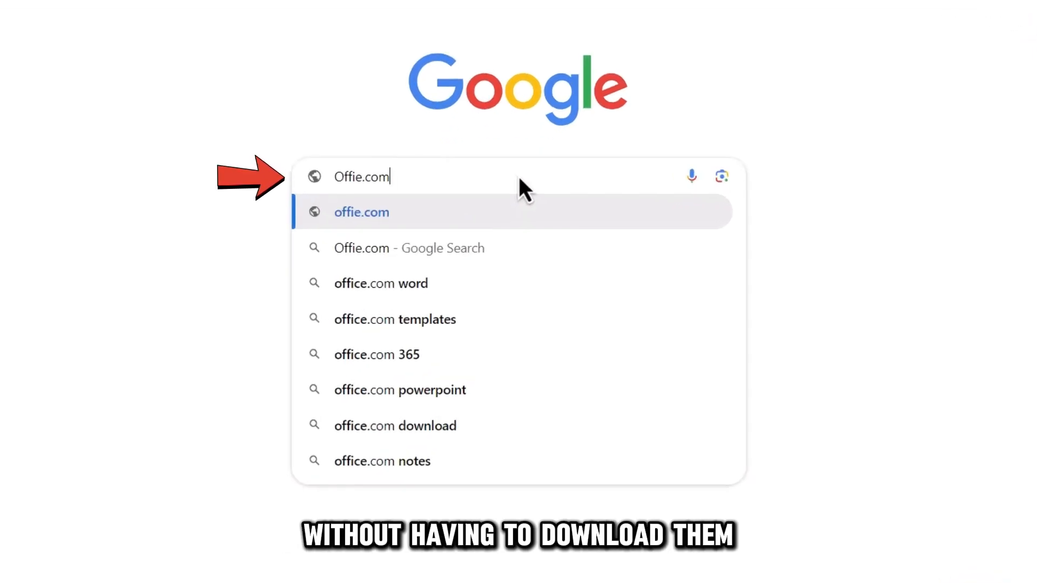
click(360, 212)
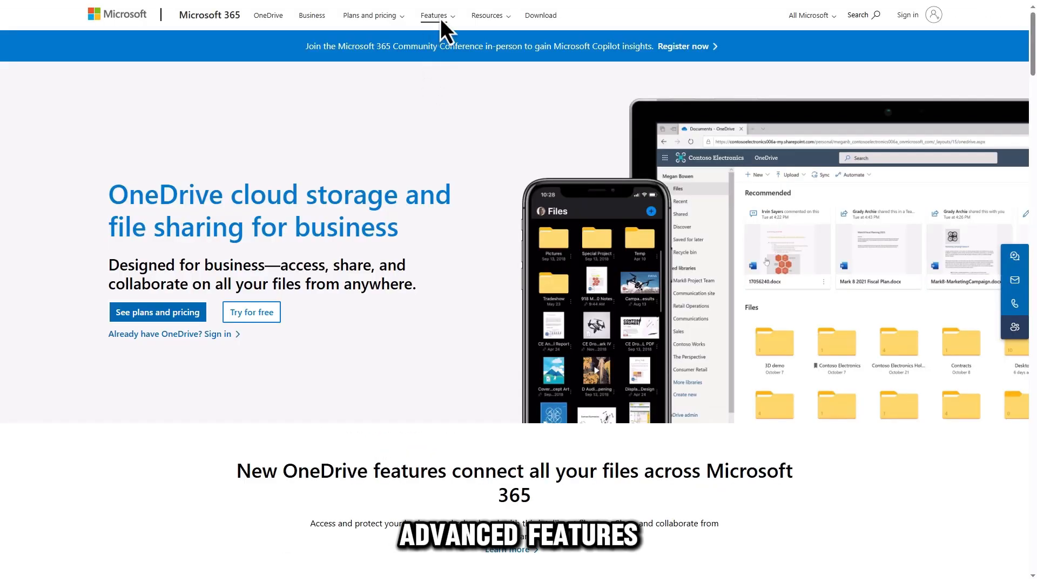
click(434, 15)
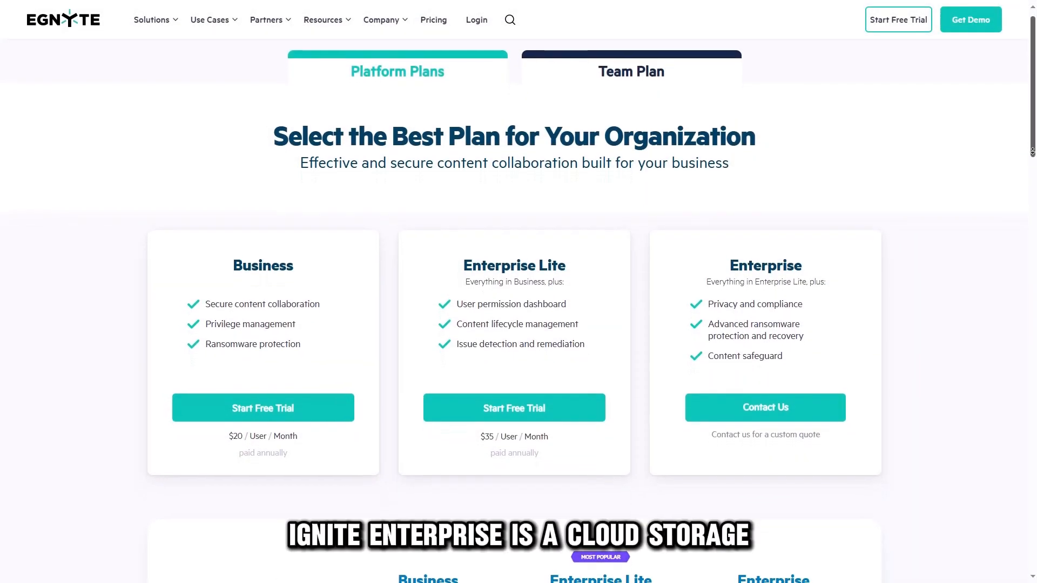
scroll(down, 3)
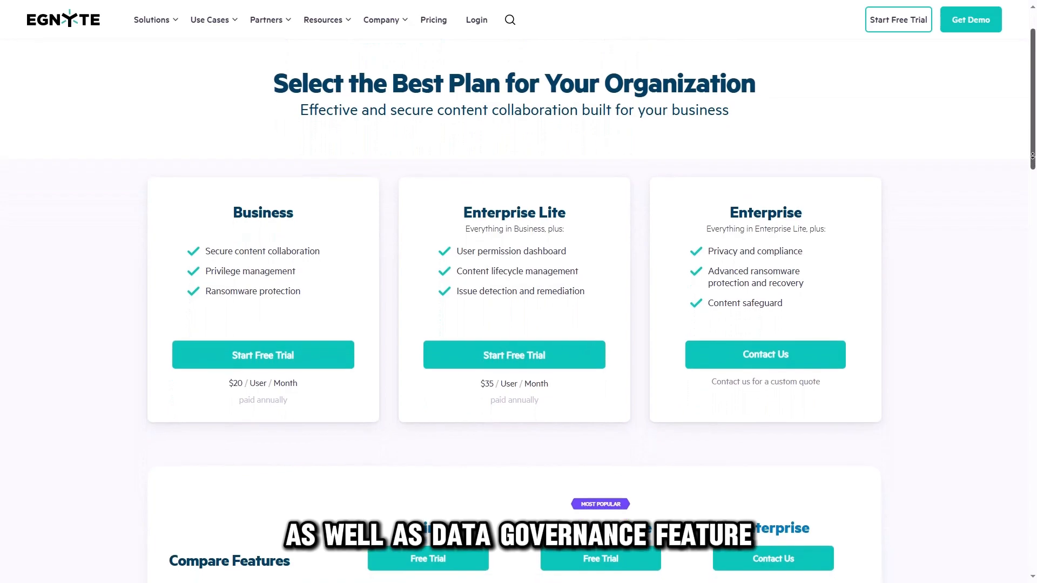
scroll(up, 3)
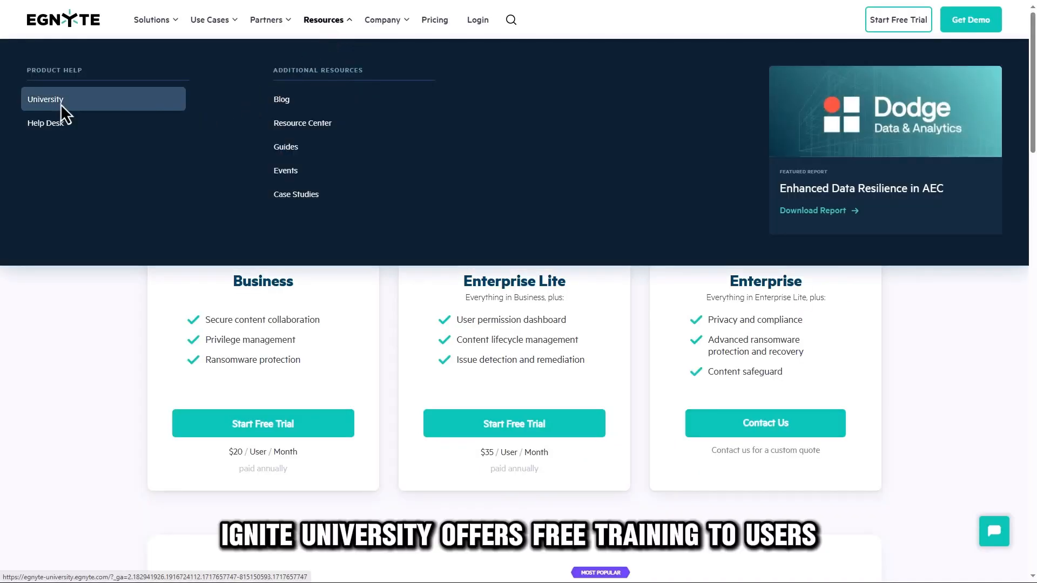
Navigate to Egnyte University under Product Help in the Resources menu.
click(45, 99)
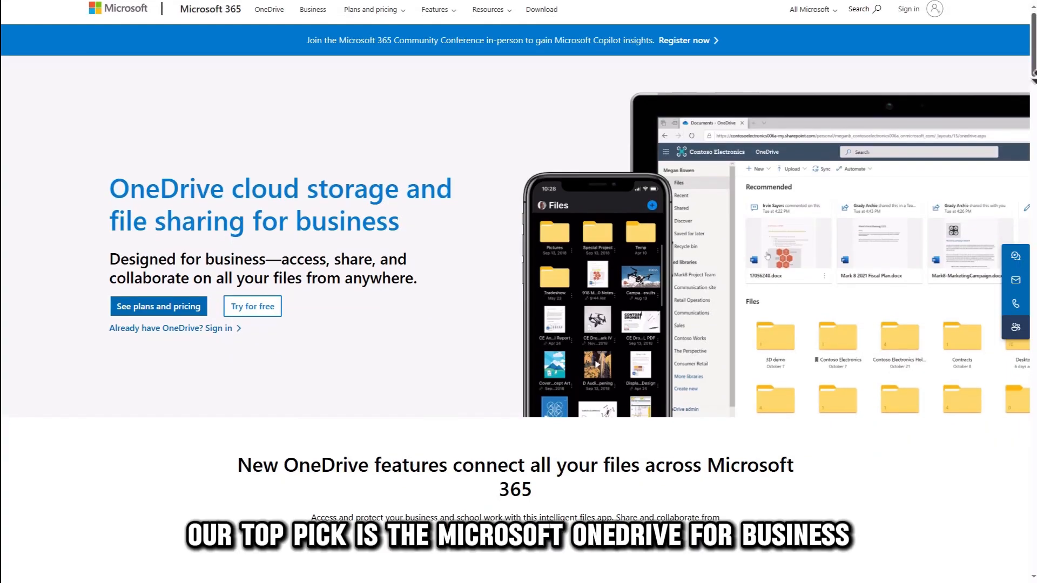
scroll(down, 3)
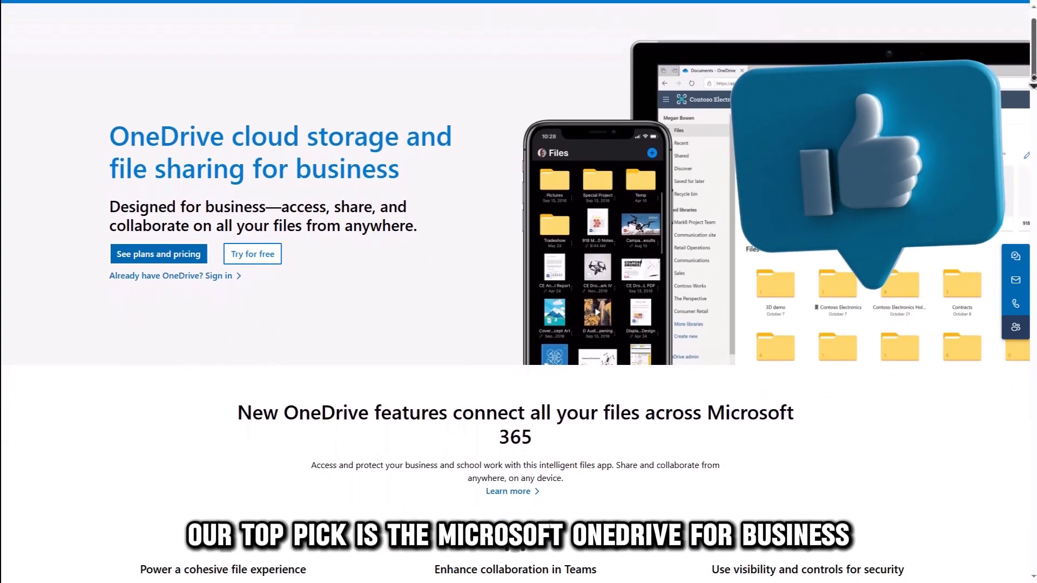
scroll(down, 3)
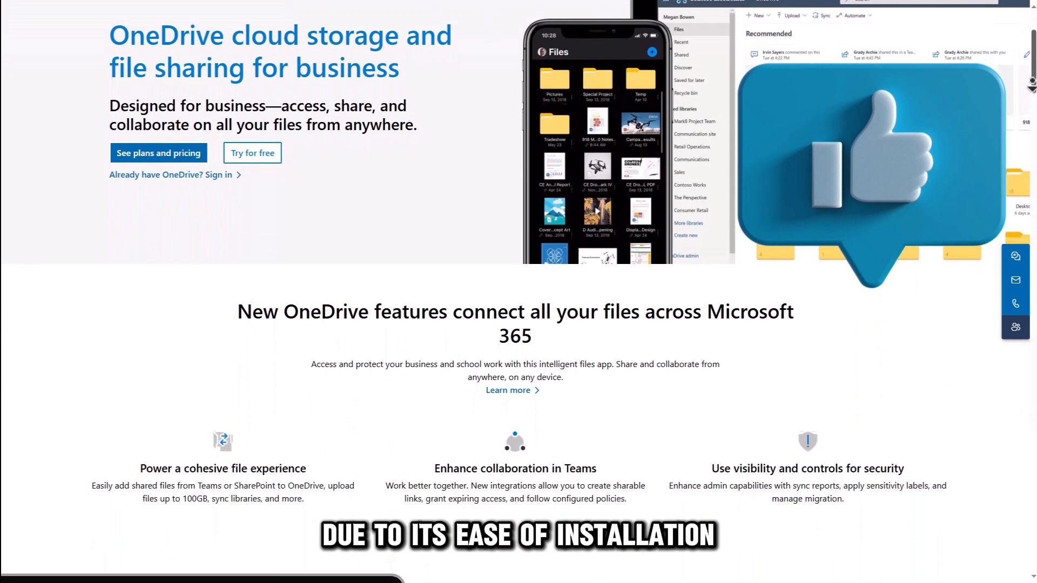
scroll(down, 3)
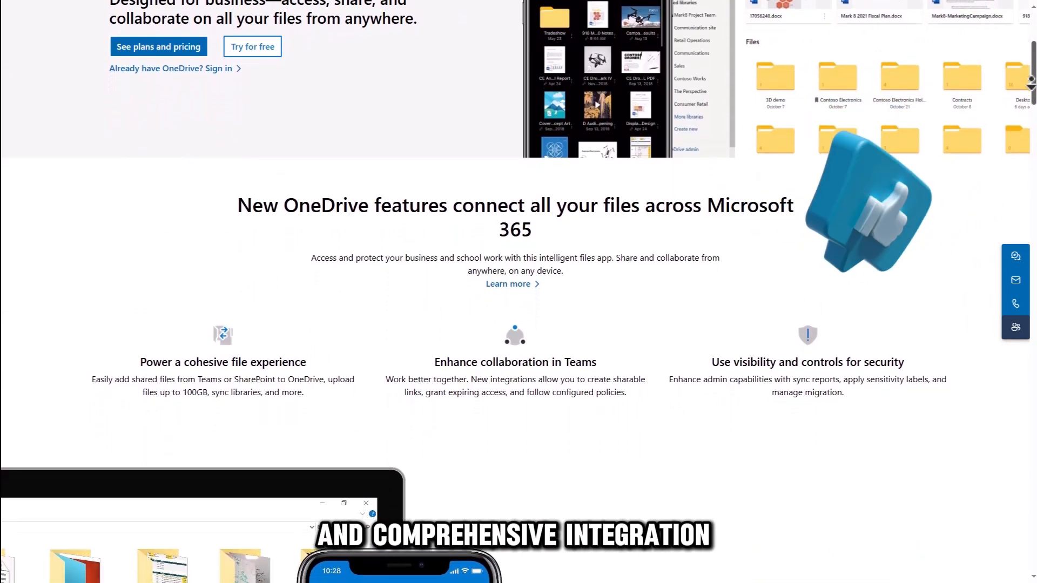